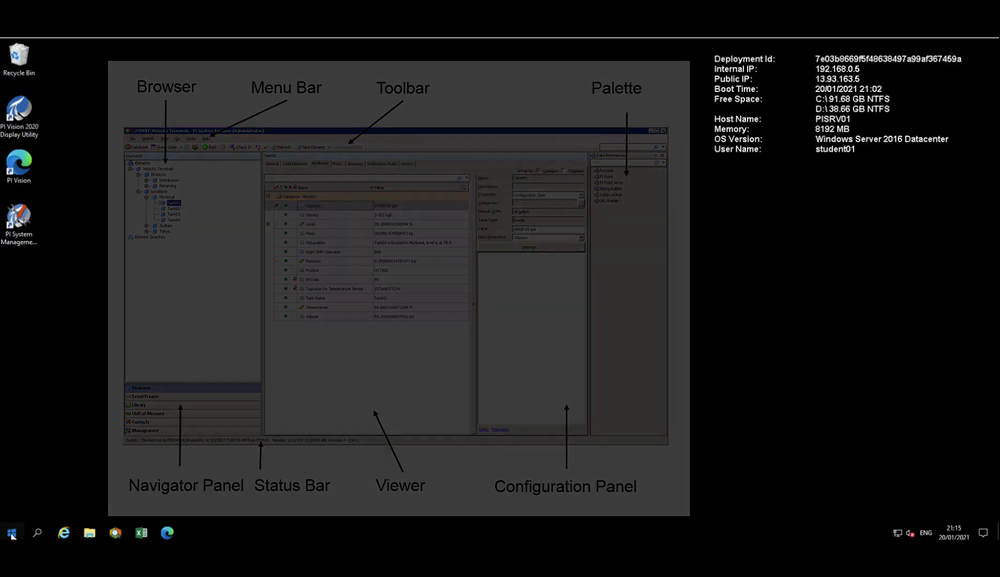
# Launch PI System Explorer from the Start menu's PI System folder.
pyautogui.click(10, 533)
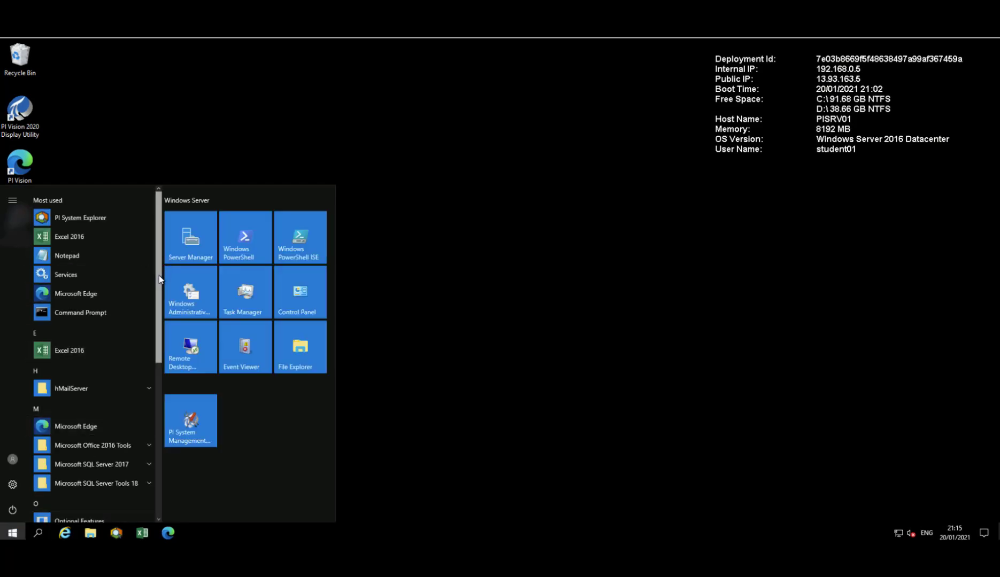
pyautogui.scroll(-3)
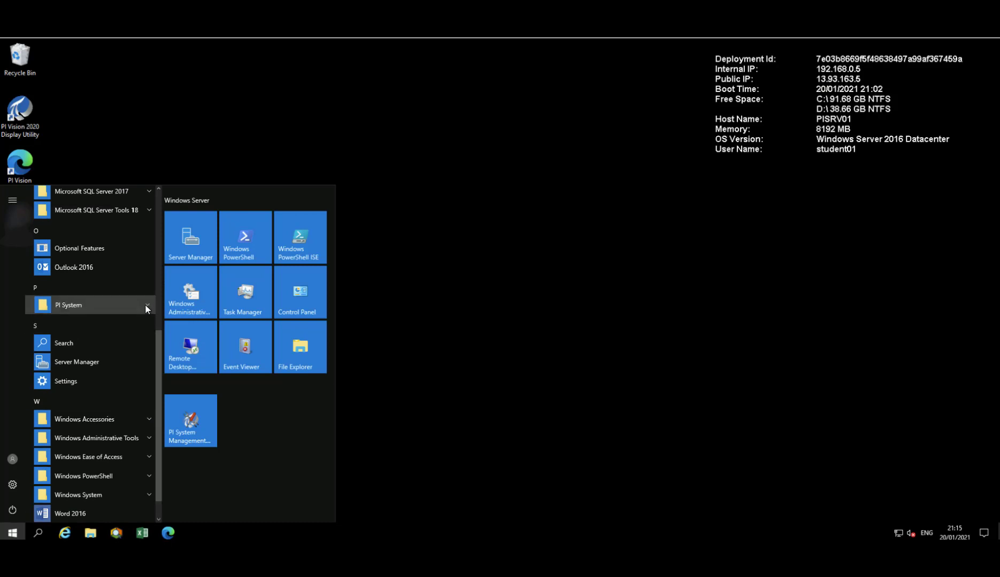
pyautogui.click(68, 311)
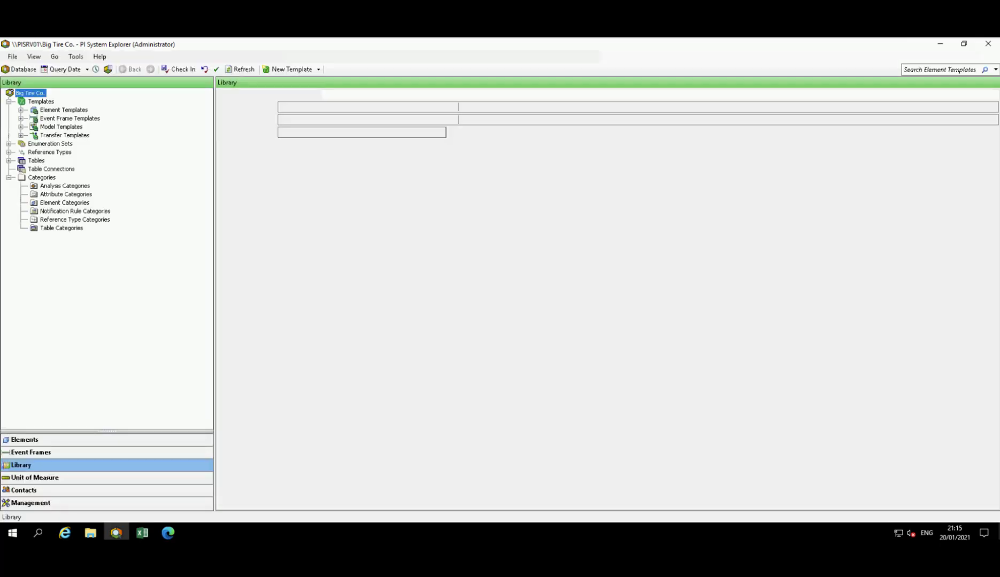
# Select the Big Tire Co. root node to show its PI AF Class description and PISRV01 server.
pyautogui.click(30, 93)
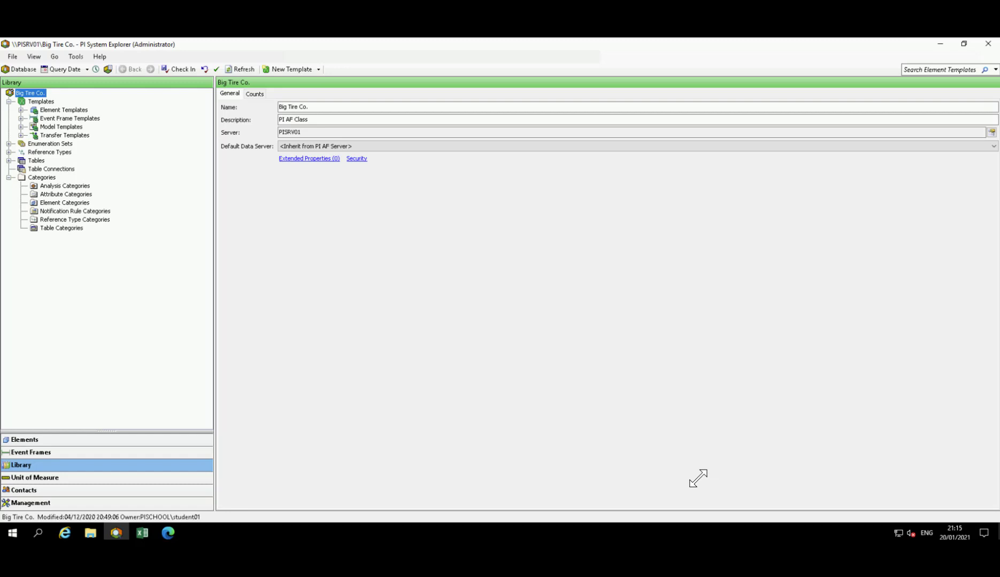
pyautogui.moveTo(651, 521)
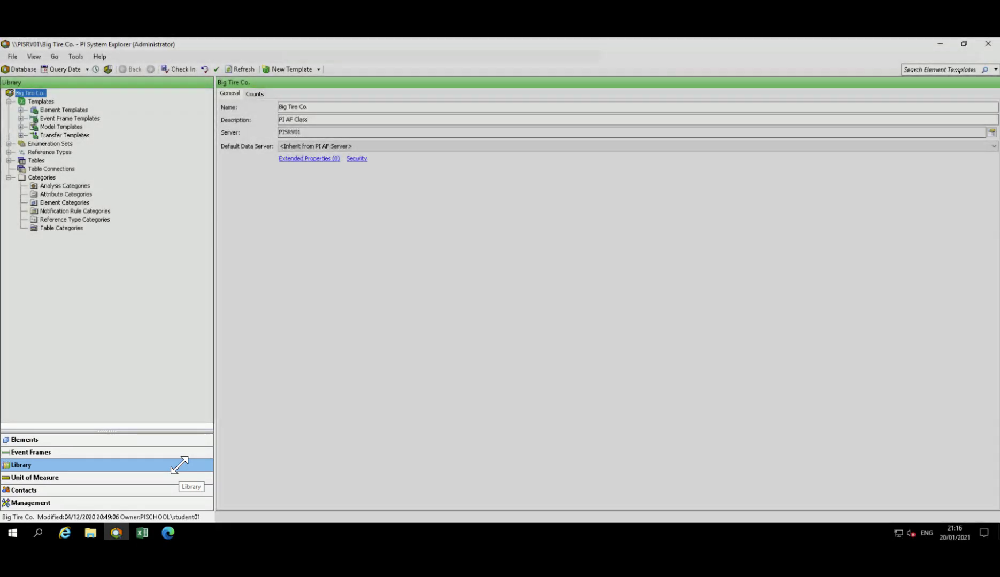
pyautogui.click(26, 443)
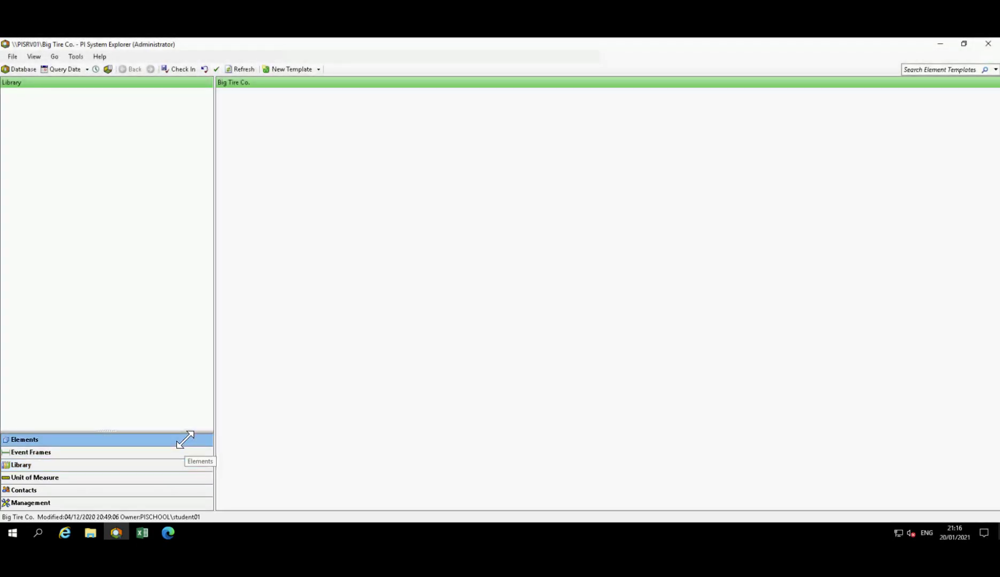
pyautogui.click(25, 440)
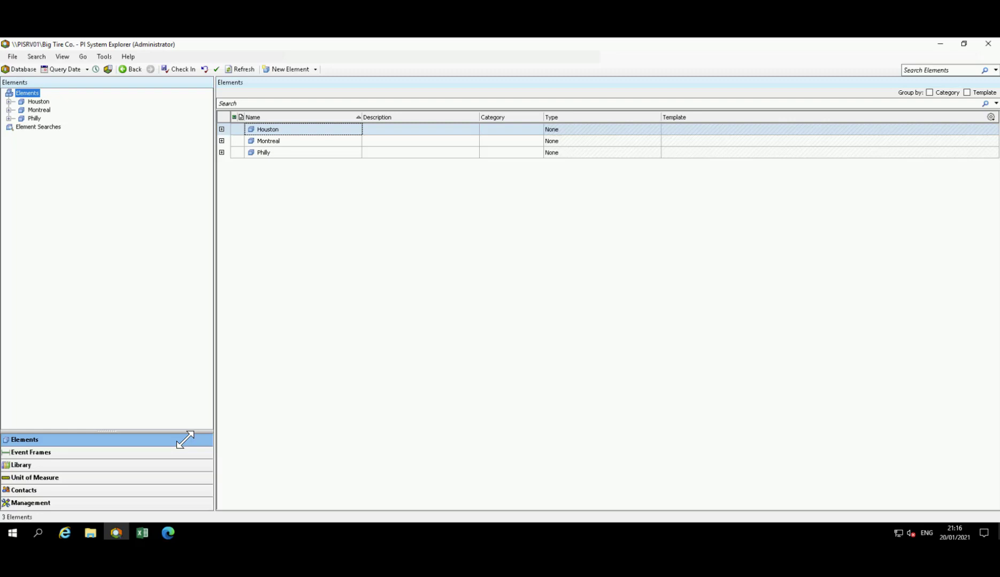
pyautogui.click(21, 465)
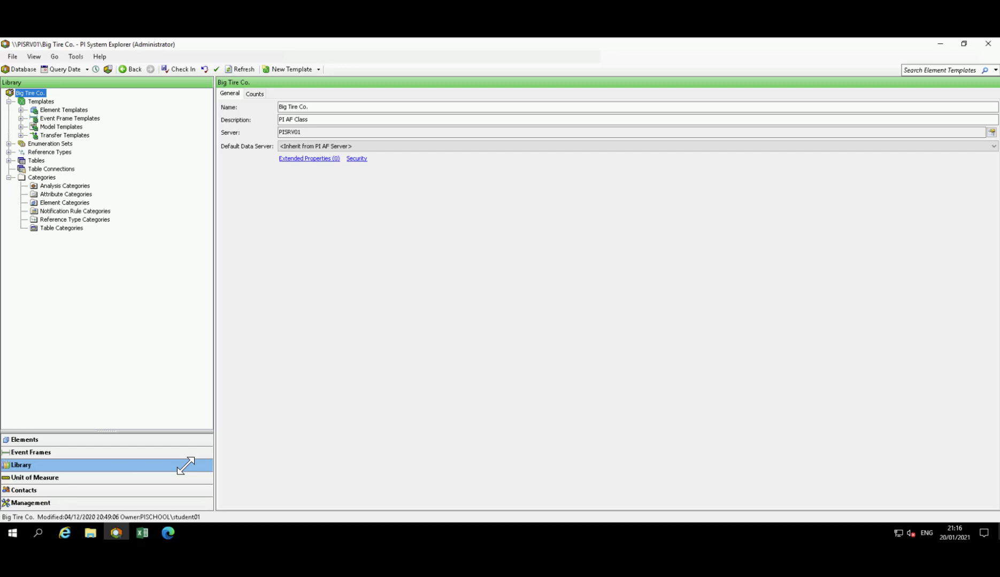
# Switch to Unit of Measure and select the Density class to list g/L, kg/m3, lb/gal.
pyautogui.click(35, 478)
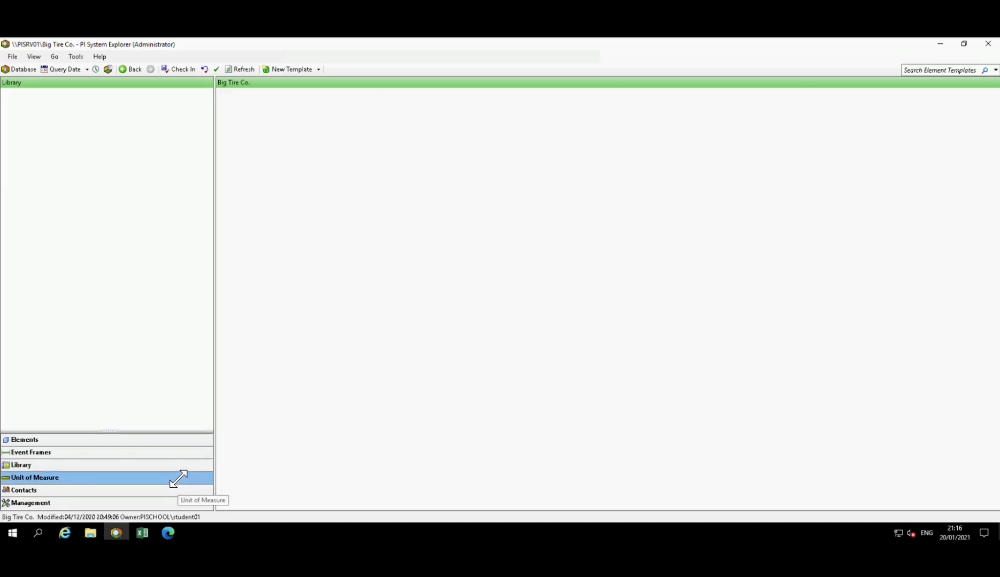
pyautogui.click(34, 477)
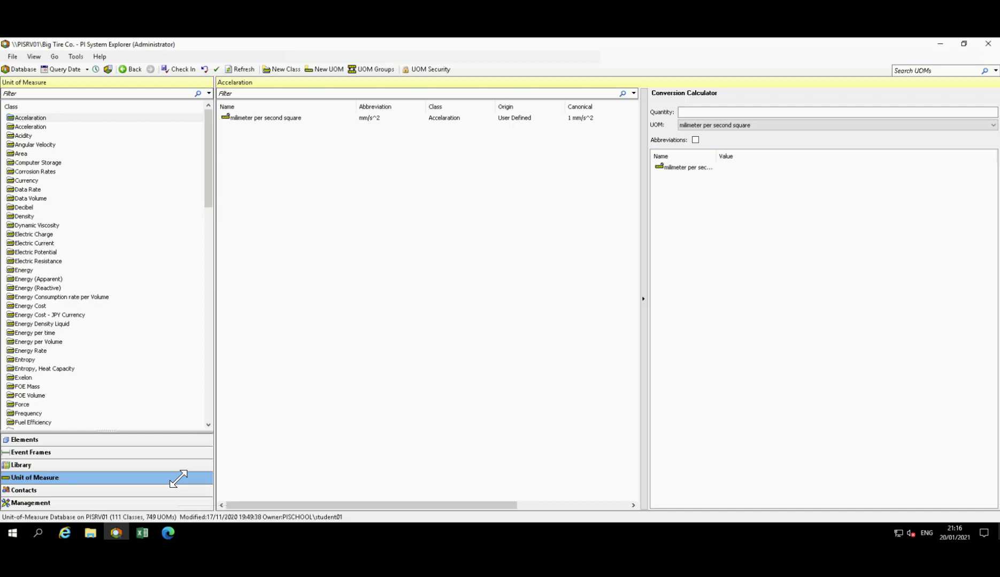
pyautogui.moveTo(23, 216)
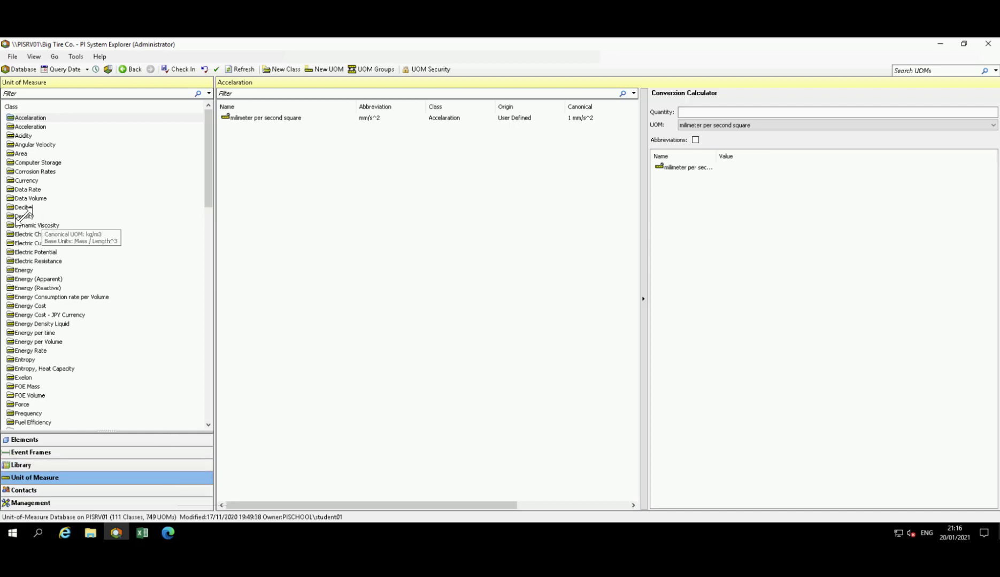
pyautogui.click(23, 216)
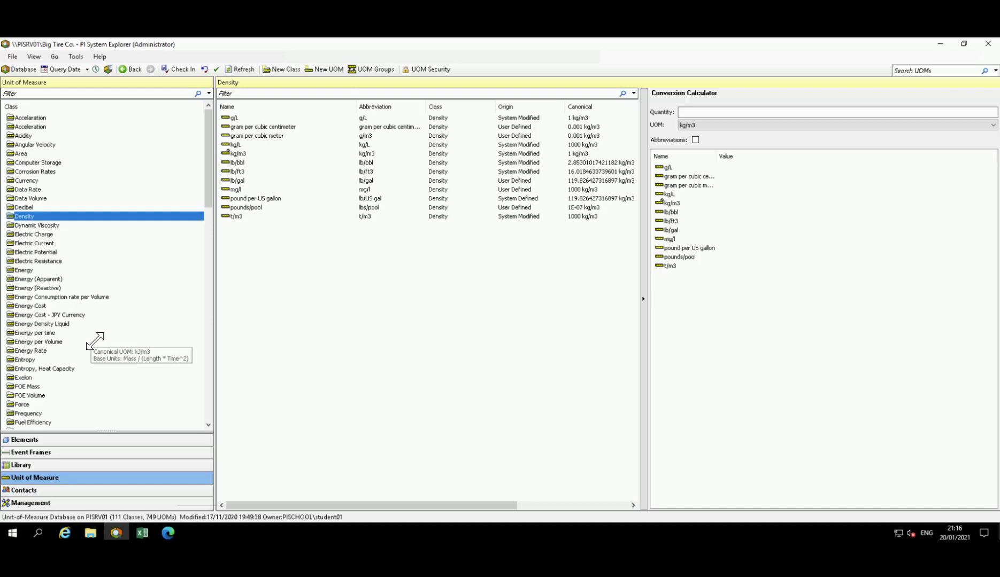
pyautogui.moveTo(99, 342)
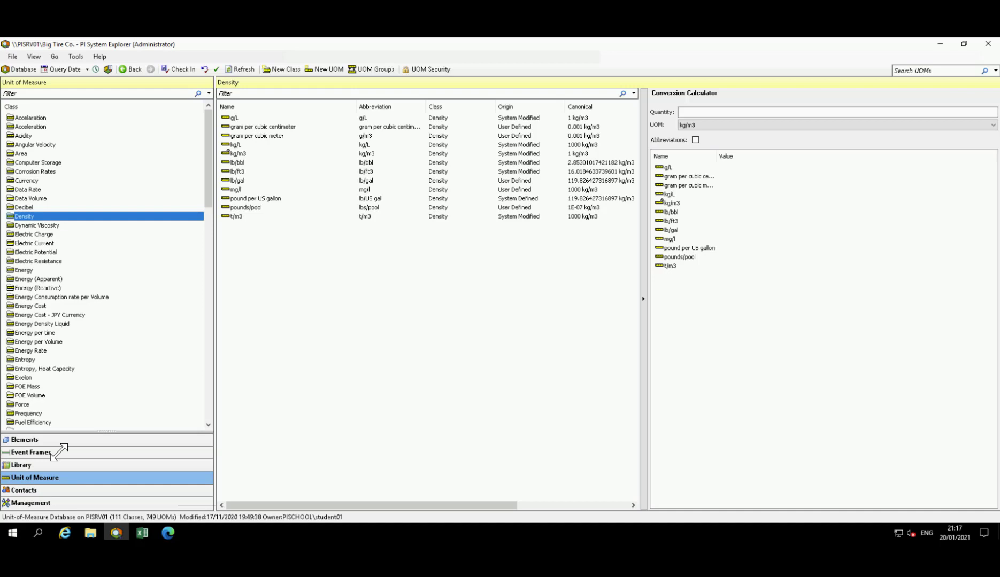
pyautogui.moveTo(24, 439)
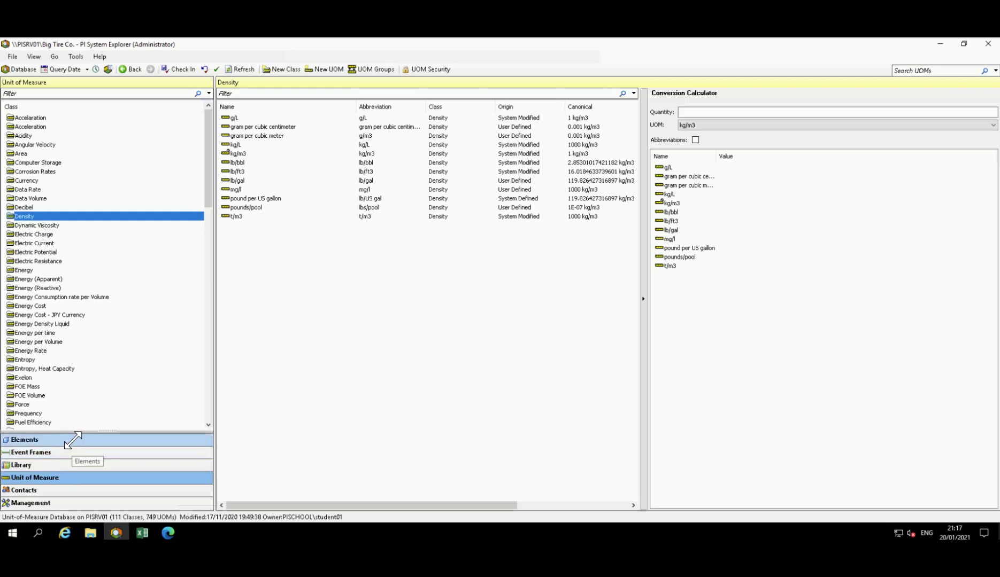
# Pass through Elements (Houston, Montreal, Philly) and return to the Big Tire Co. Library.
pyautogui.click(24, 439)
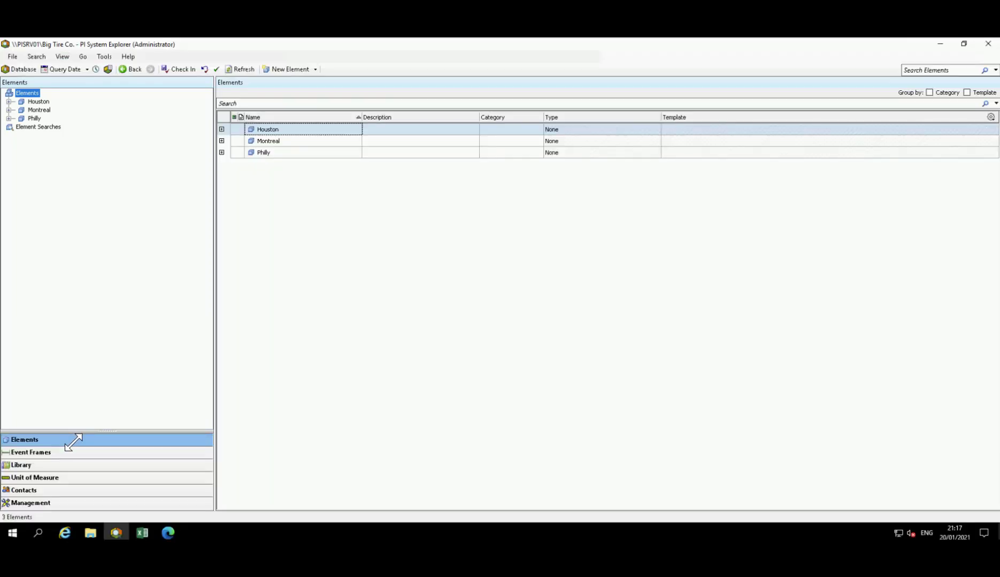
pyautogui.click(21, 464)
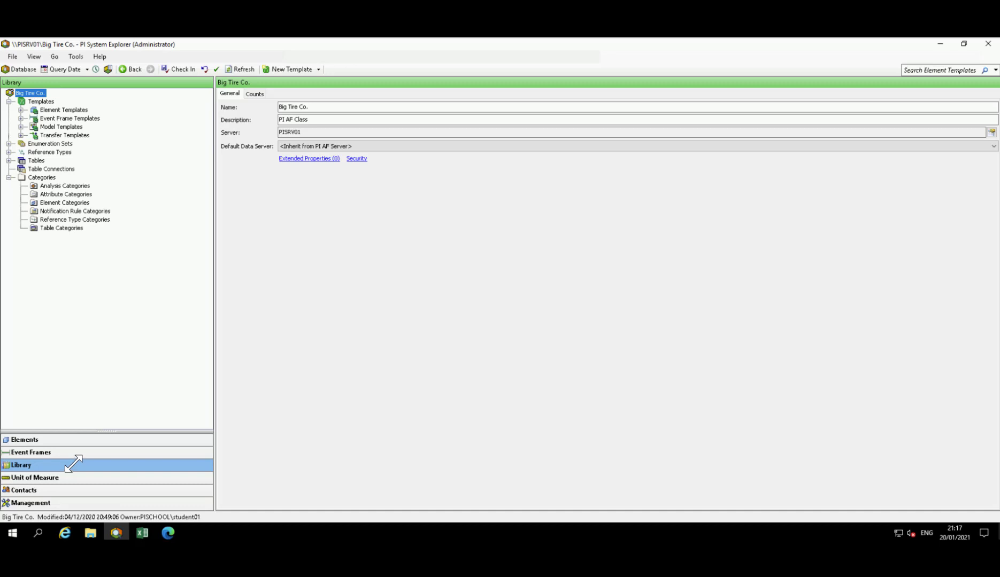
# Show the palette from the View menu and open its palette type dropdown.
pyautogui.click(32, 57)
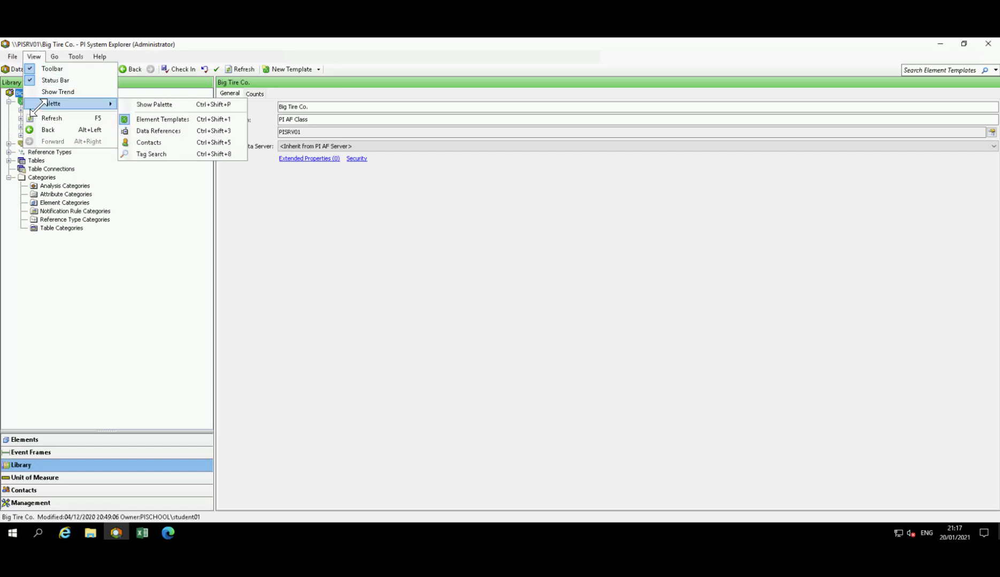
pyautogui.moveTo(153, 104)
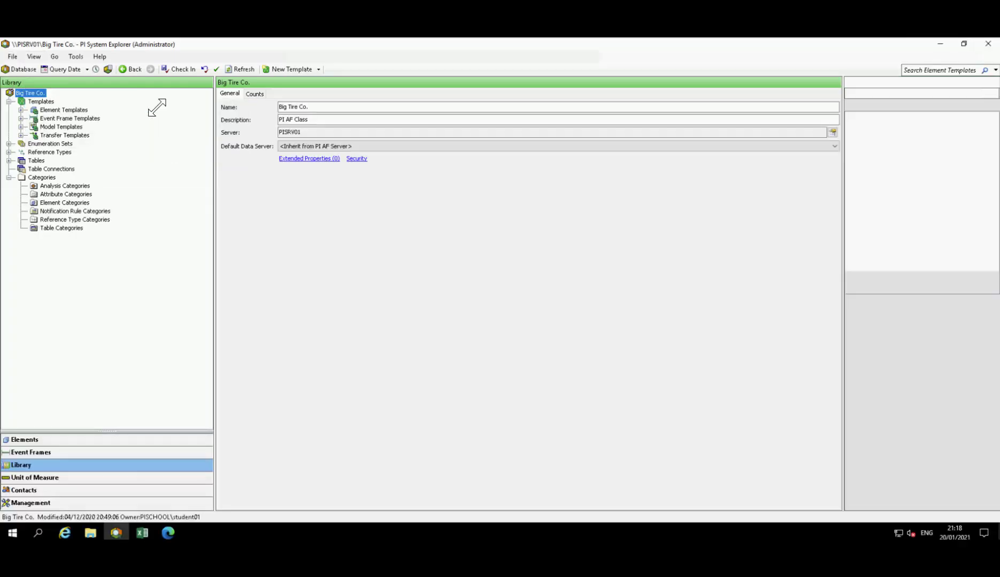
pyautogui.click(63, 110)
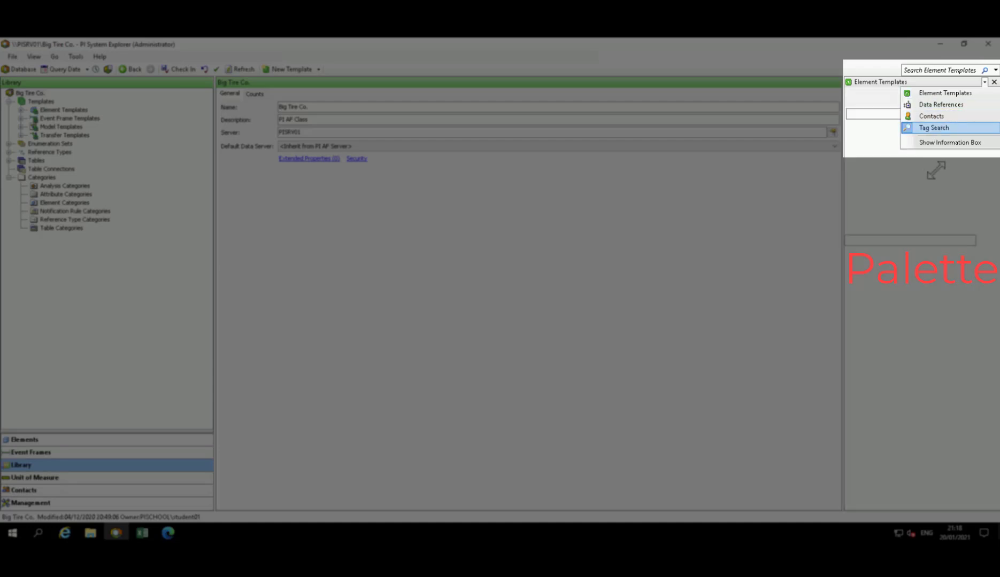
# Switch the palette to Tag Search and run a search on PISRV01.
pyautogui.click(934, 129)
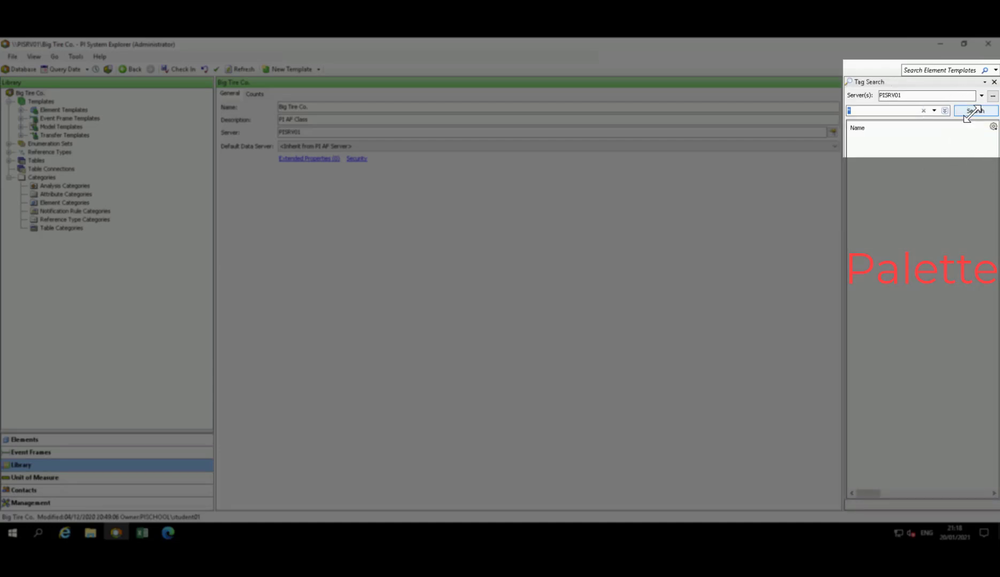
pyautogui.click(974, 110)
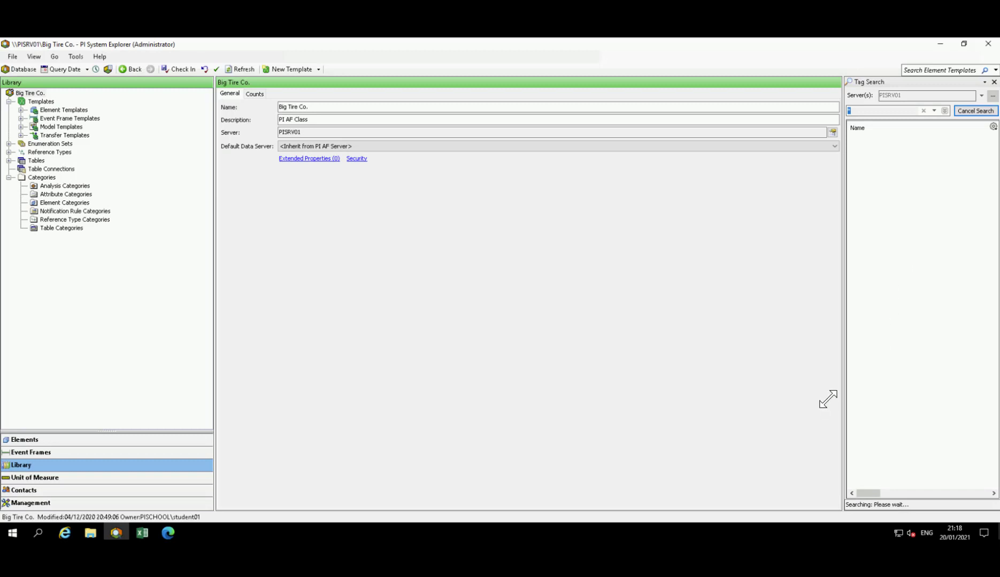
pyautogui.moveTo(39, 112)
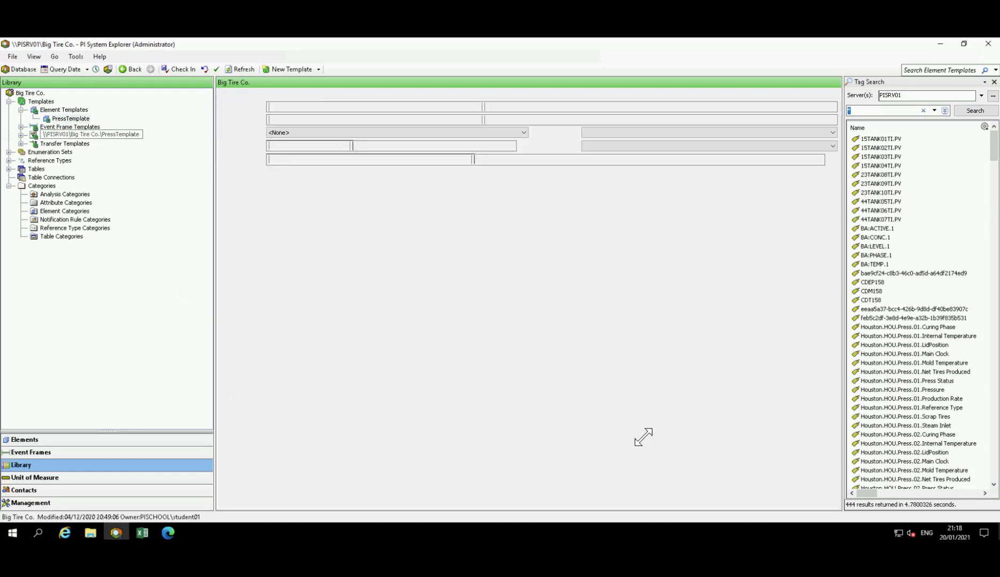
# Open PressTemplate's Attribute Templates, listing 14 attributes like Curing Phase and Pressure.
pyautogui.click(70, 118)
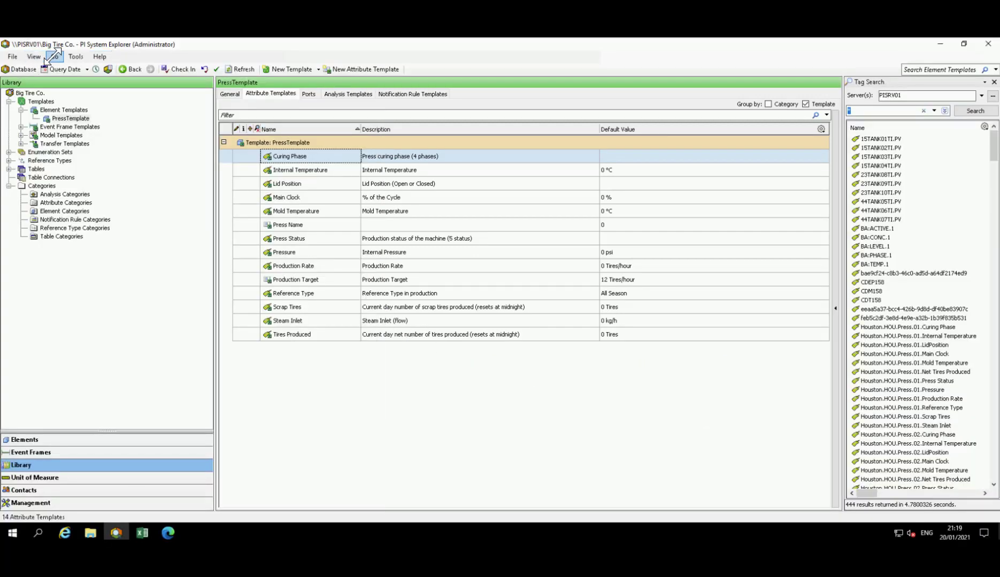
pyautogui.click(34, 56)
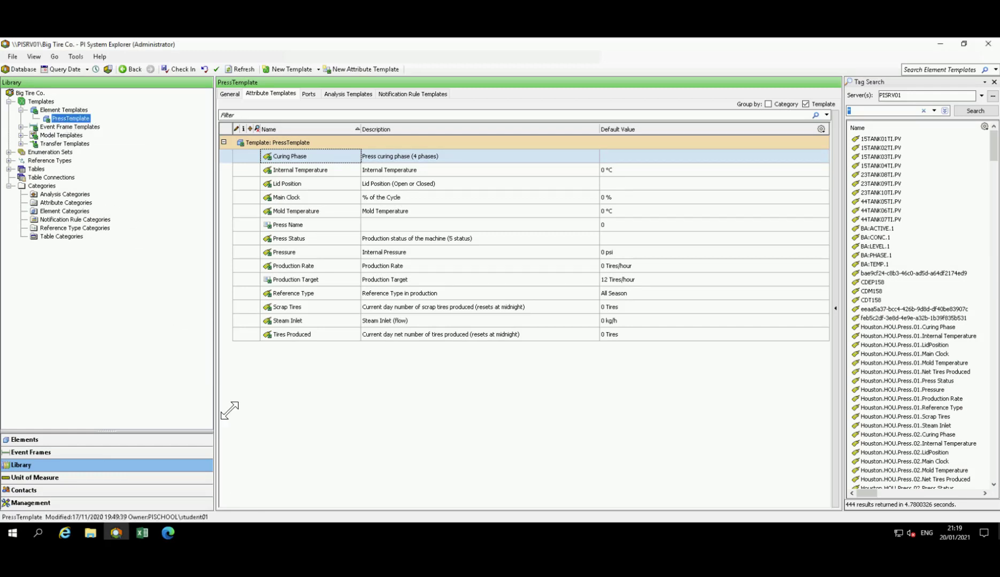
pyautogui.moveTo(215, 516)
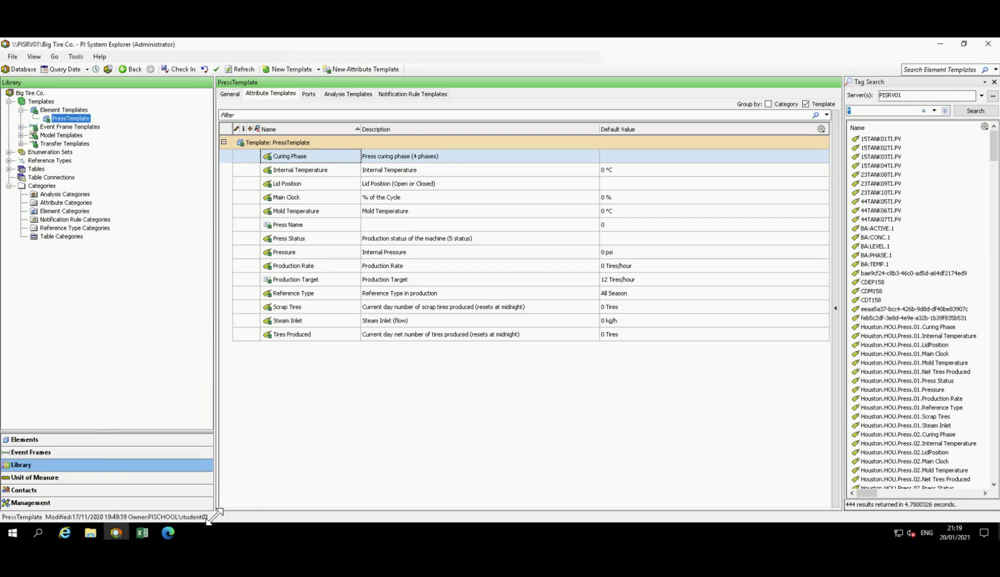